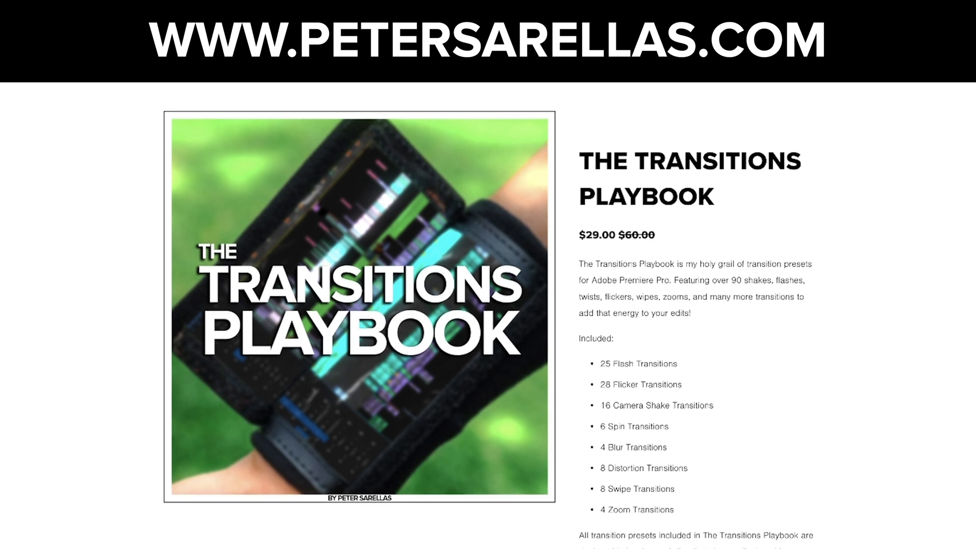
Step: Trim the adjustment layer to a few frames around the cut and go to the Effects panel
scroll("down", 3)
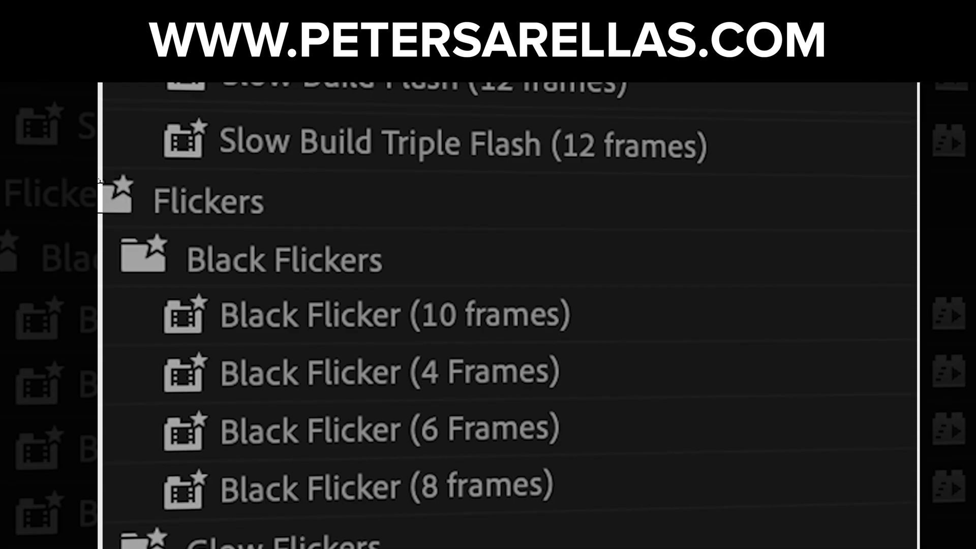
scroll("down", 3)
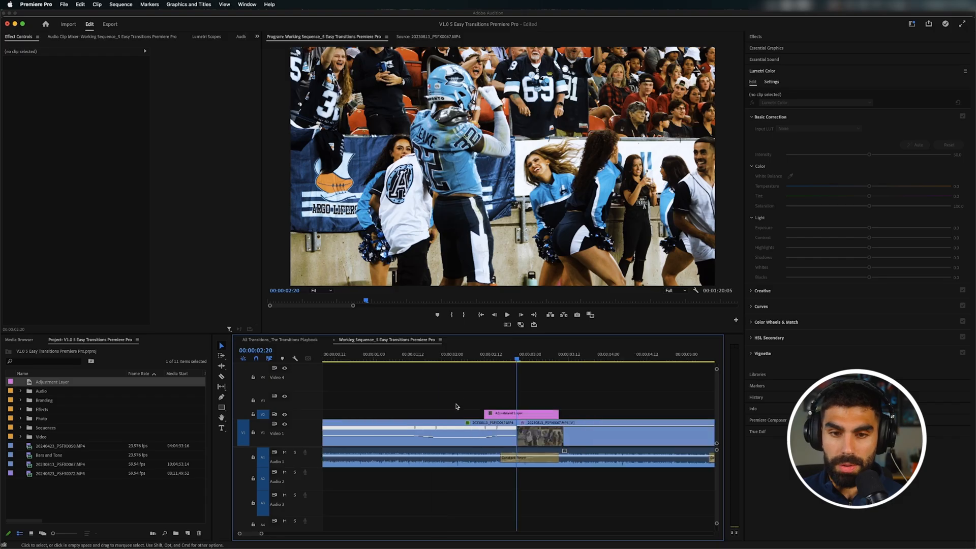
left_click(507, 413)
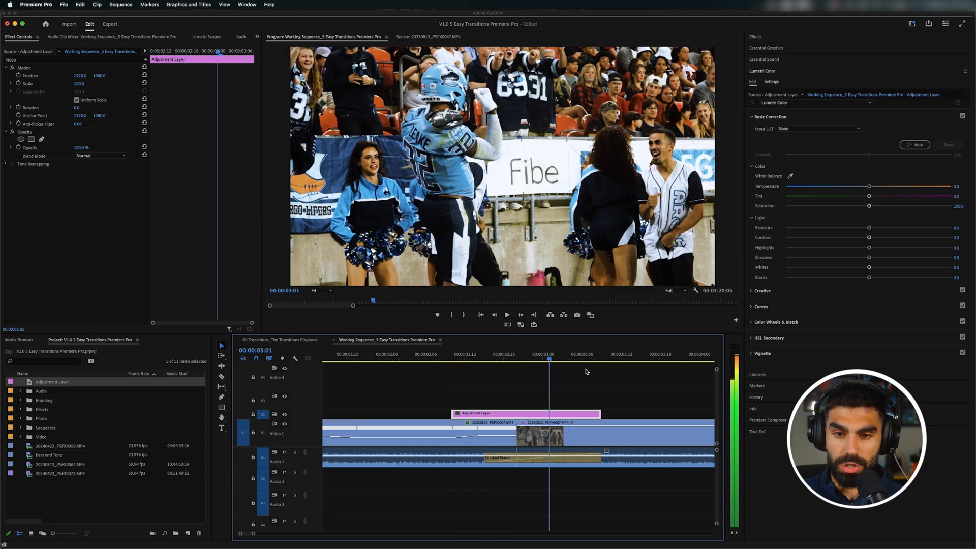
left_click(511, 360)
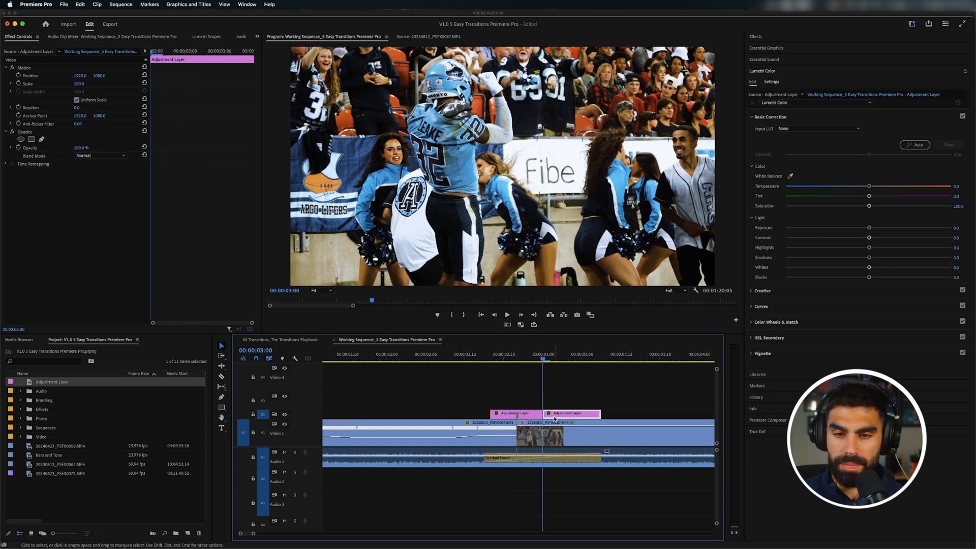
left_click(755, 37)
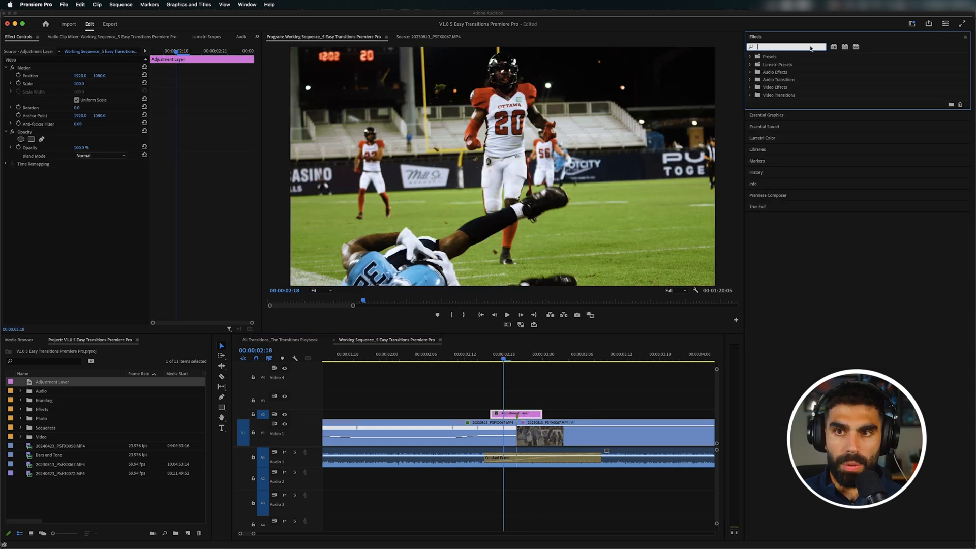
Step: Search 'transfor', apply Transform to the layer and uncheck Use Composition's Shutter Angle
type("transfor")
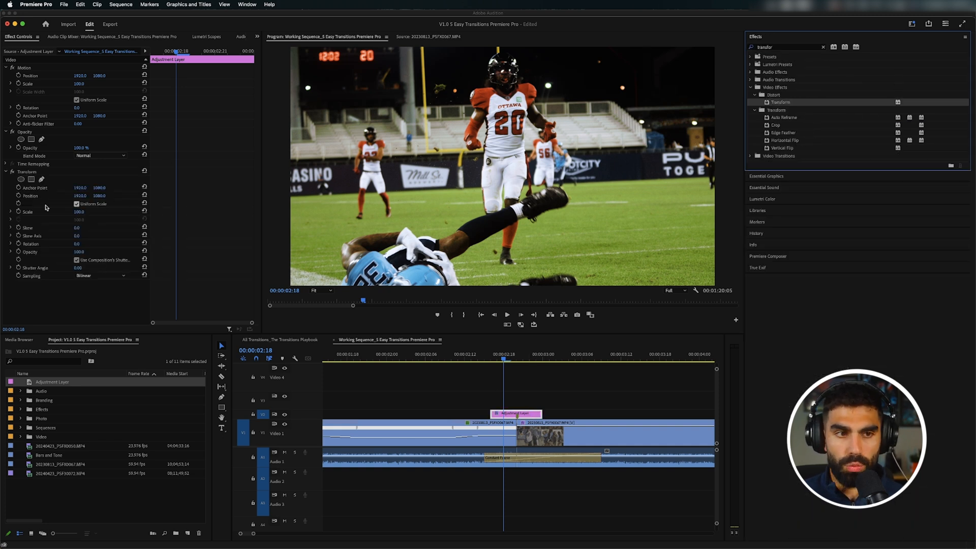
left_click(30, 195)
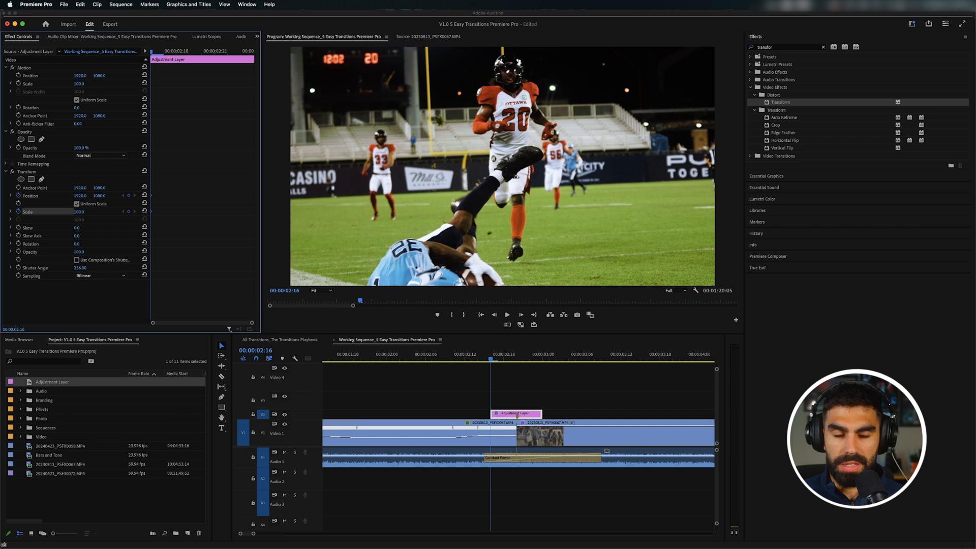
mouse_move(509, 406)
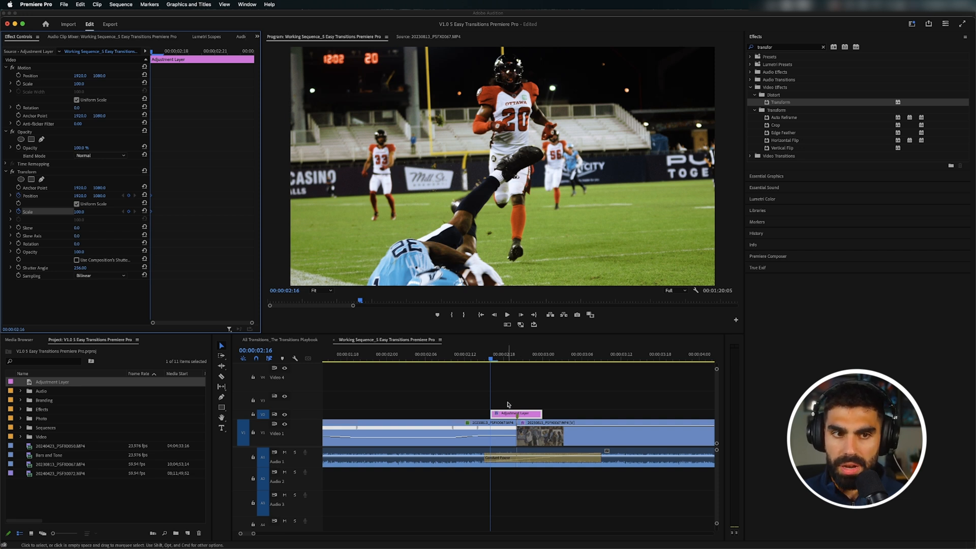
Step: Keyframe Transform Position for the shake and raise Scale to about 131 to hide edges
left_click(81, 212)
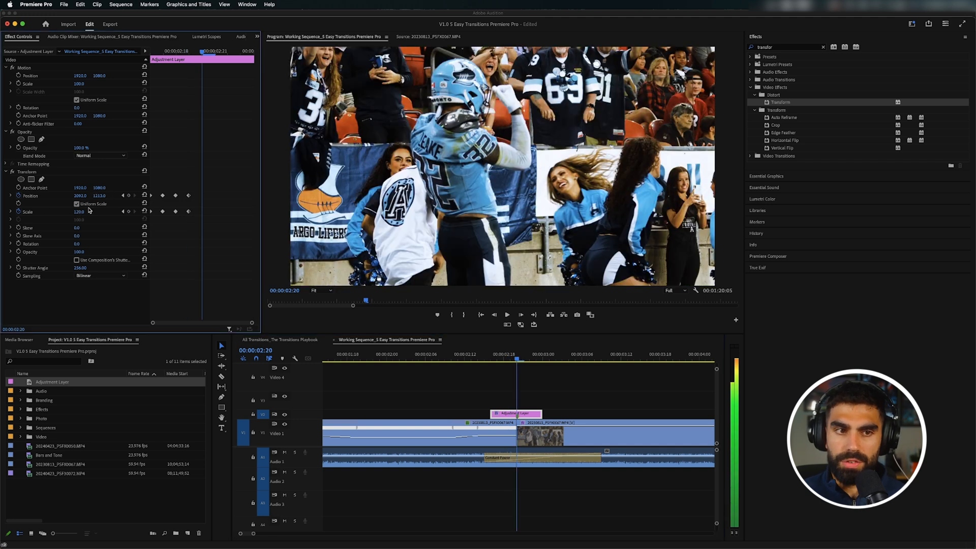
left_click_drag(80, 212, 74, 211)
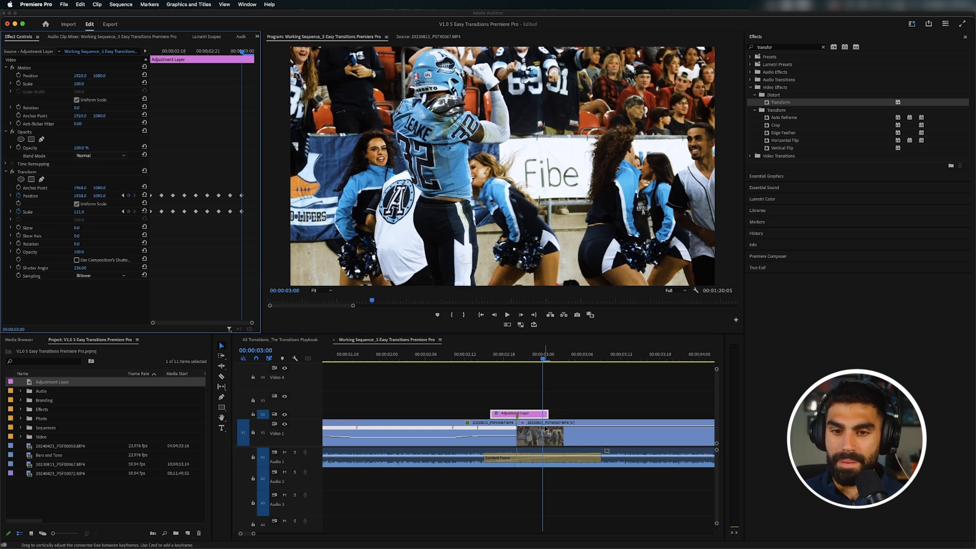
Step: Deselect and move along the timeline to the next cut with its adjustment layer on V3
left_click(468, 358)
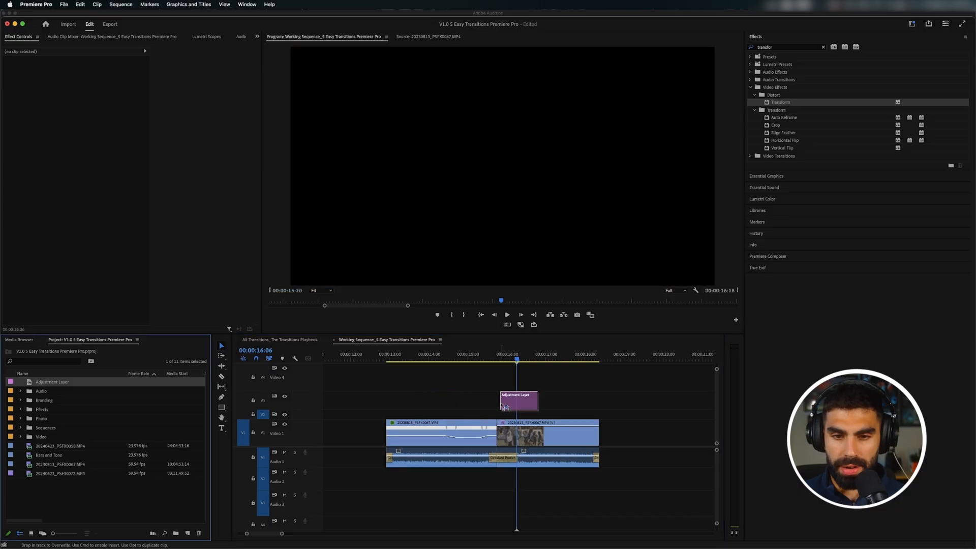
Step: Select the adjustment layer over this cut before searching 'offset' in Effects
left_click(517, 398)
type("offset")
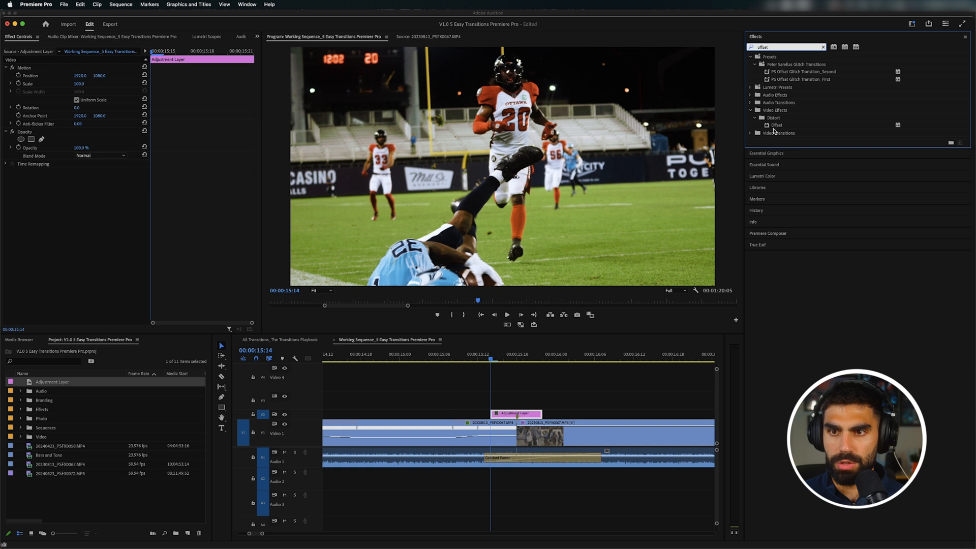
Step: Apply Distort > Offset to the layer and start keyframing Shift Center To
double_click(776, 124)
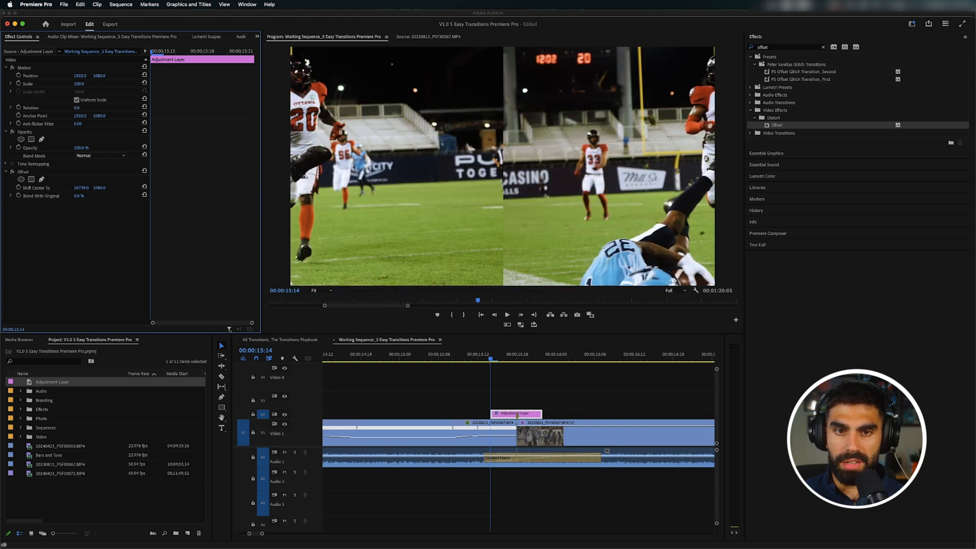
left_click(79, 187)
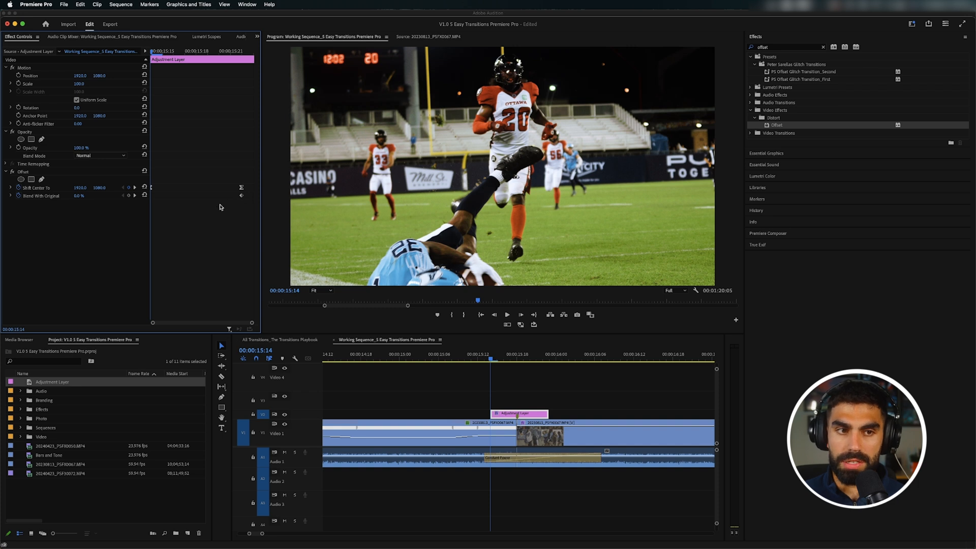
mouse_move(70, 200)
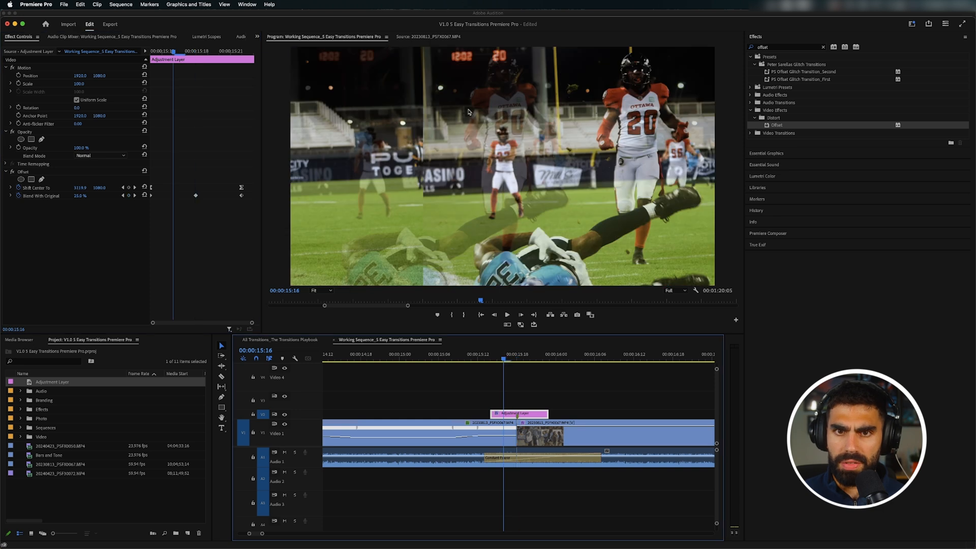
mouse_move(510, 134)
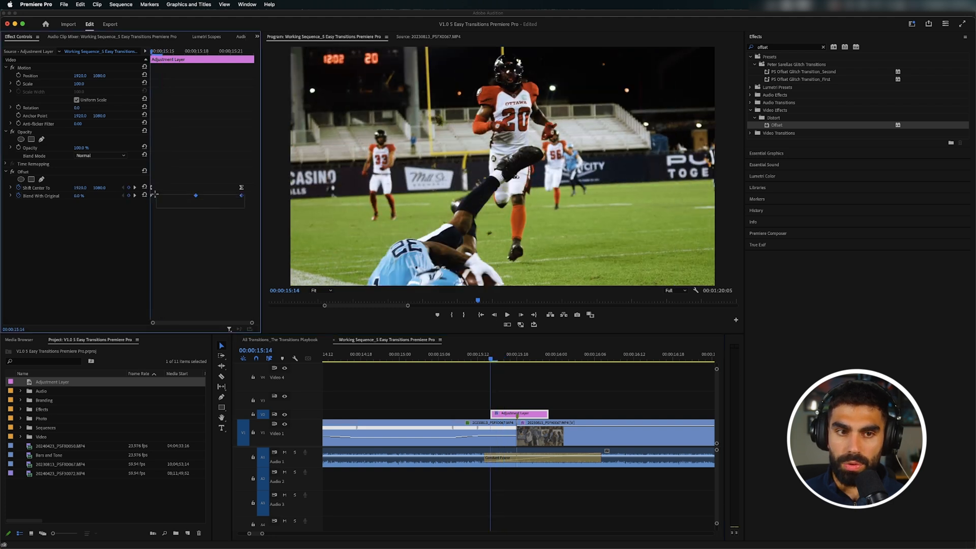
Step: Ease the Shift Center To keyframes, then play the swipe back from before the cut
right_click(195, 195)
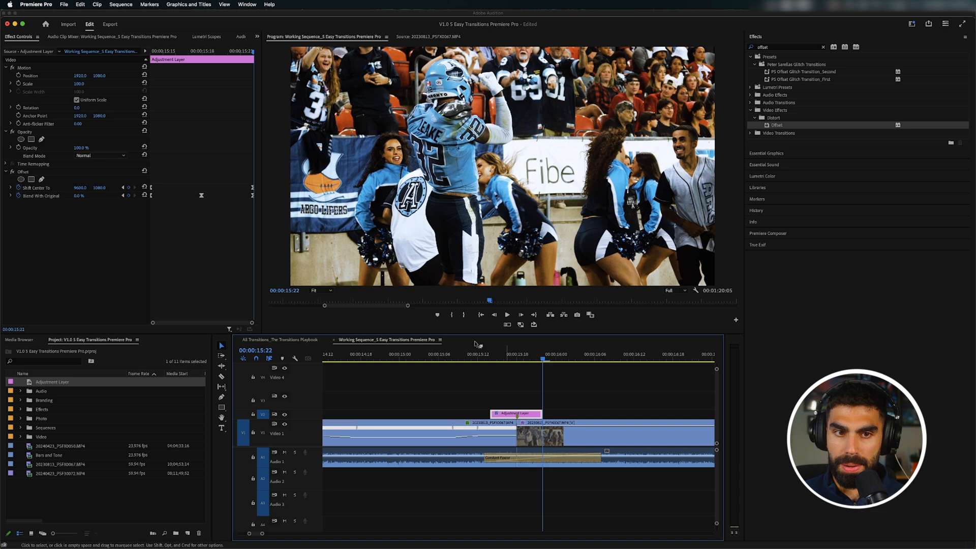
mouse_move(484, 369)
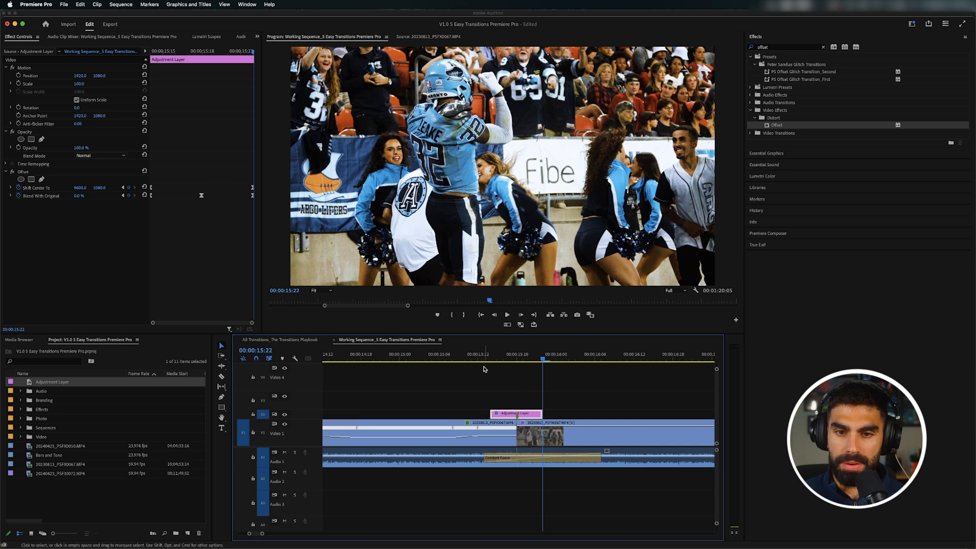
left_click(627, 354)
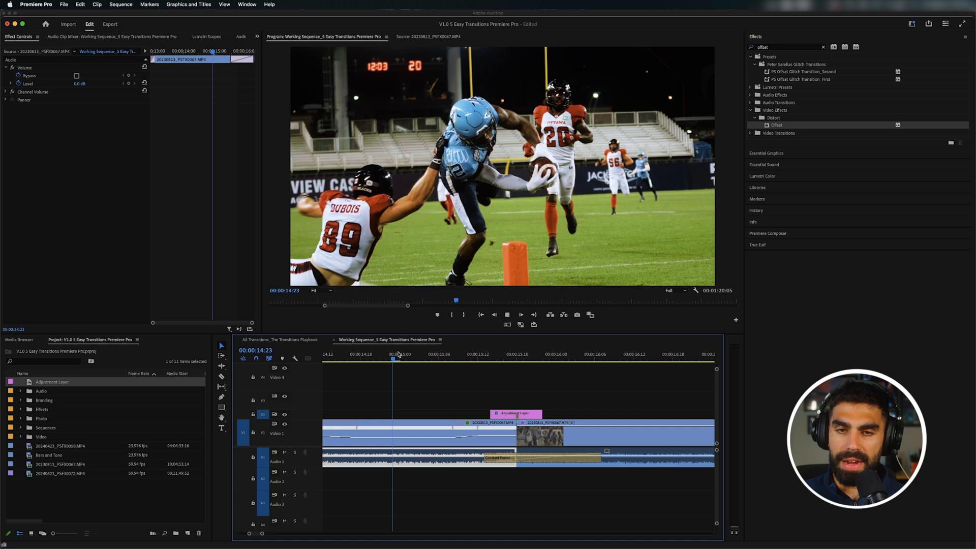
left_click(639, 354)
type("direc")
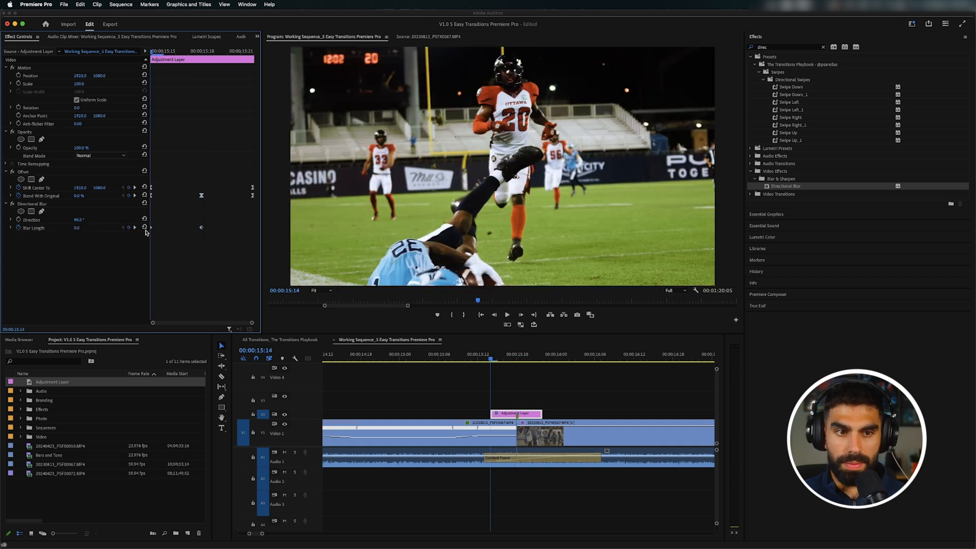
mouse_move(231, 121)
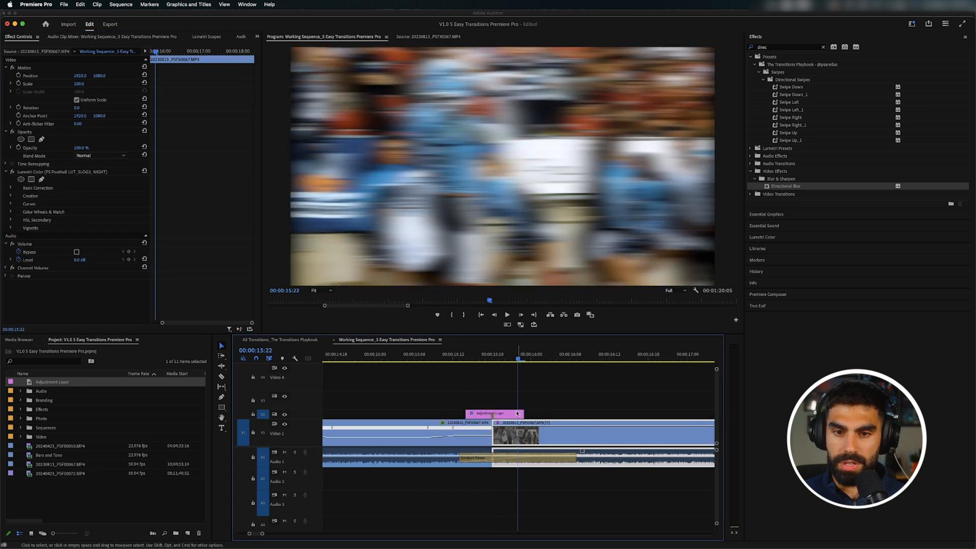
Step: Select the layer and keyframe Directional Blur Blur Length at 90° alongside the Offset shift
left_click(494, 413)
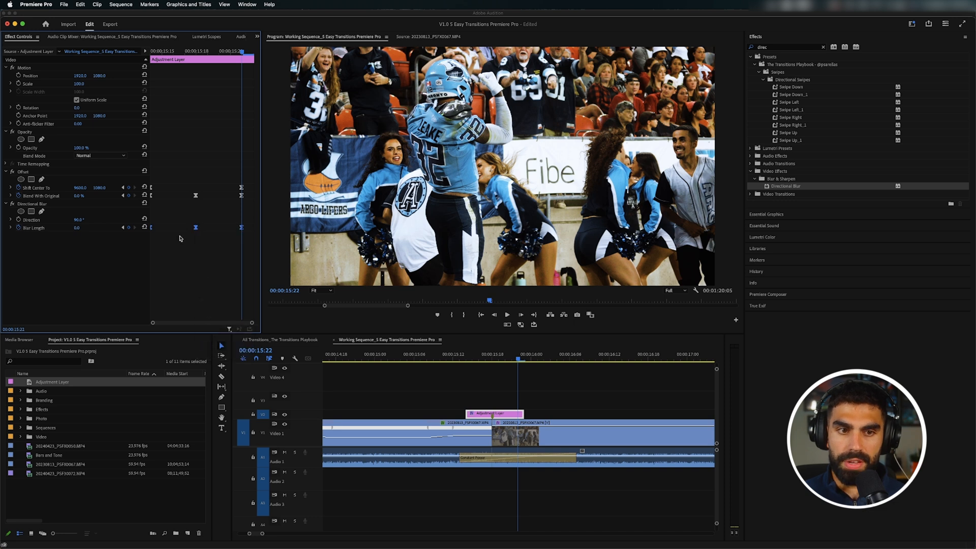
mouse_move(61, 270)
type("transform")
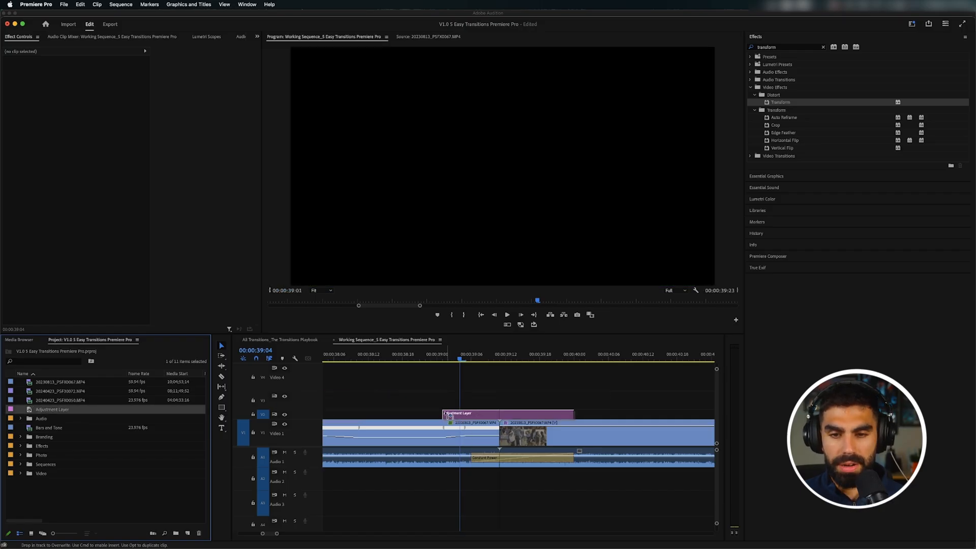
Step: Trim the adjustment layer around the edit and apply VR Digital Glitch from the 'vr digit' search
left_click(479, 413)
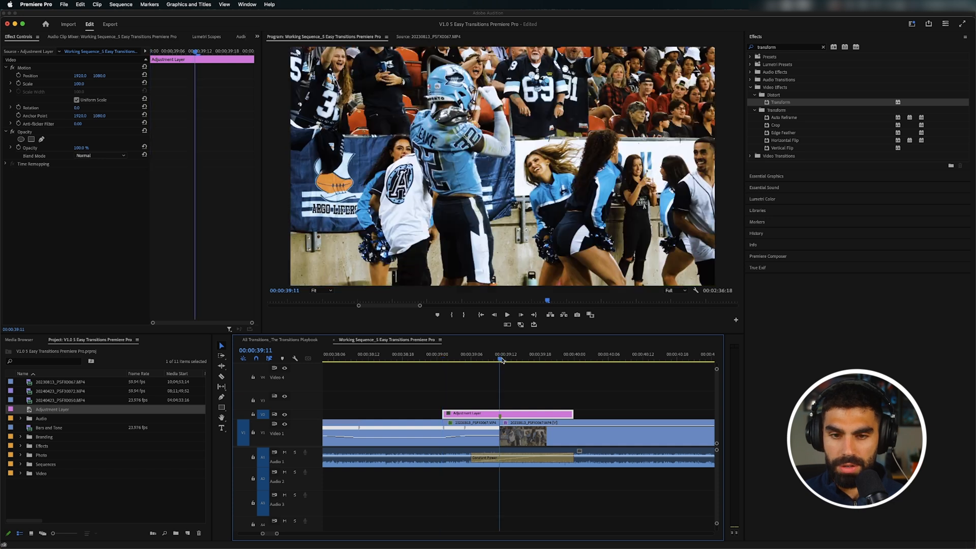
left_click(471, 353)
type("vr digit")
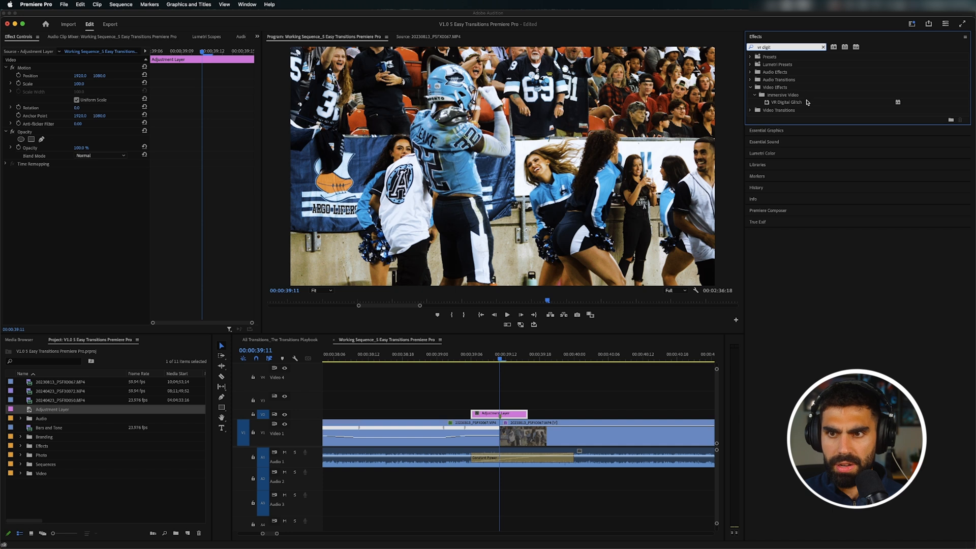
double_click(786, 102)
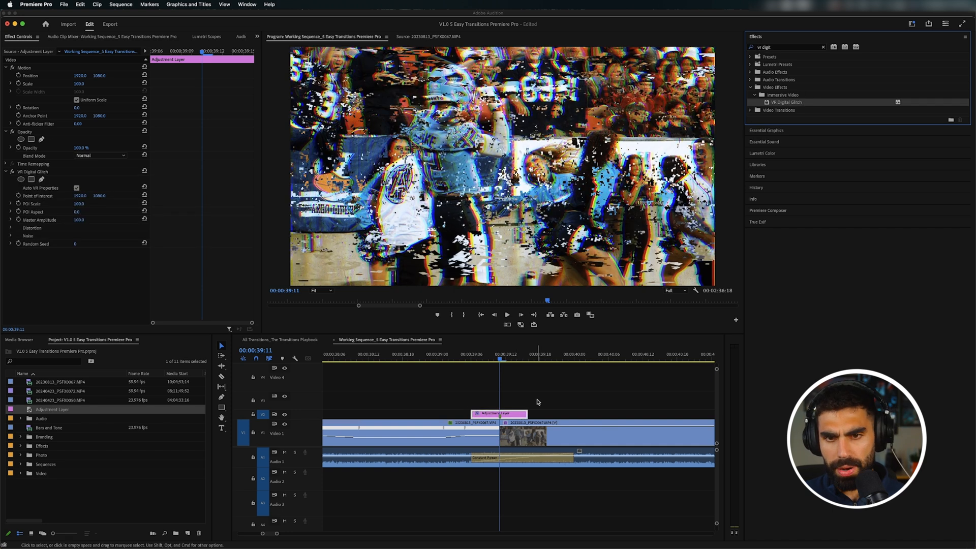
mouse_move(523, 392)
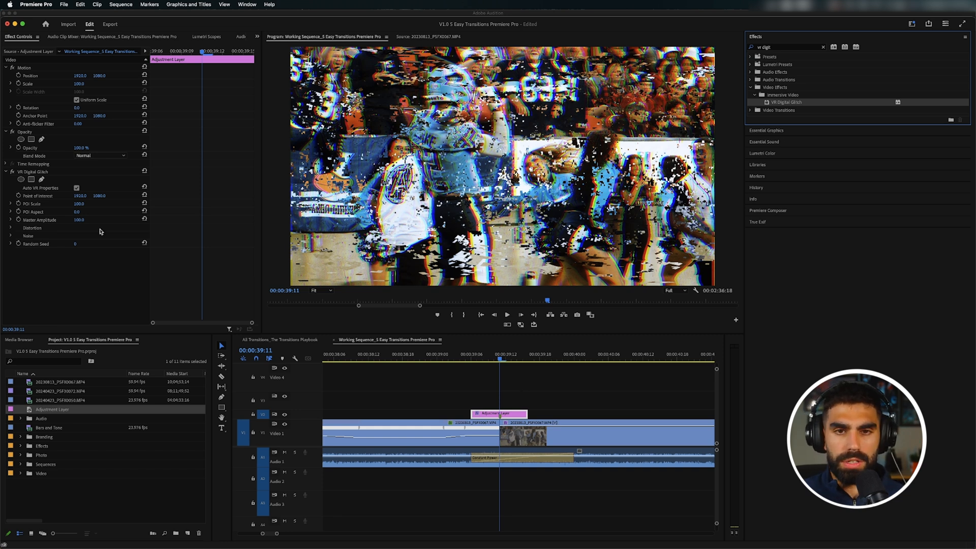
mouse_move(9, 240)
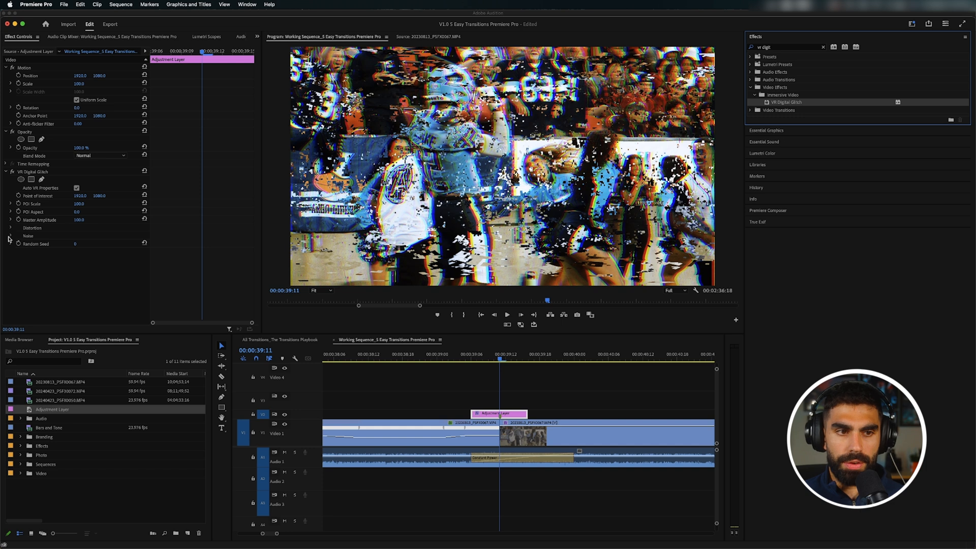
Step: Expand Distortion, soften the color split, set POI Scale 200 and enable Master Amplitude keyframing
left_click(12, 228)
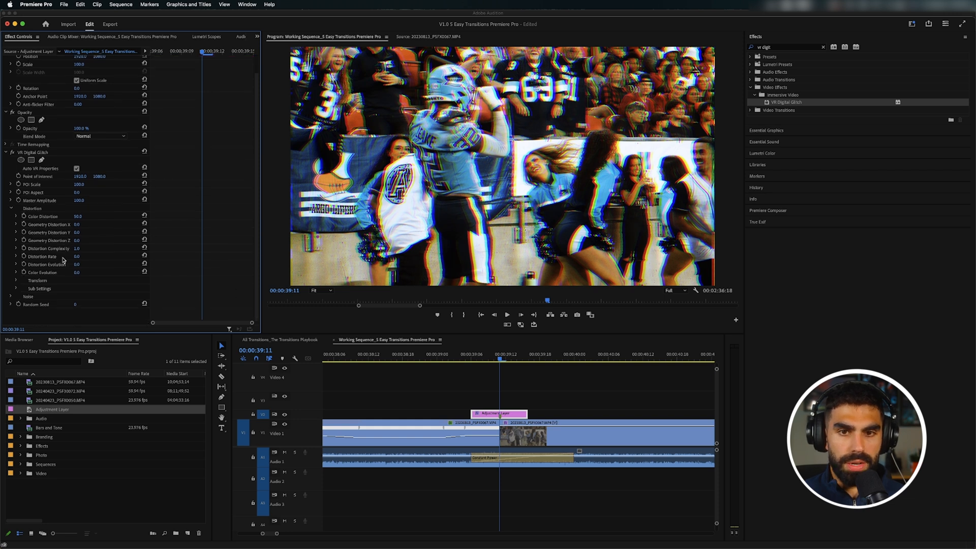
mouse_move(59, 258)
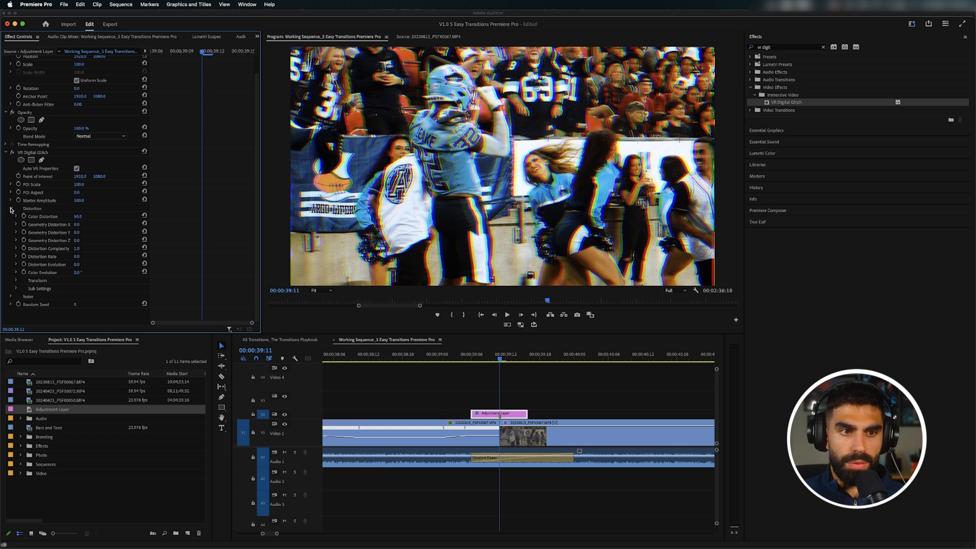
scroll("up", 3)
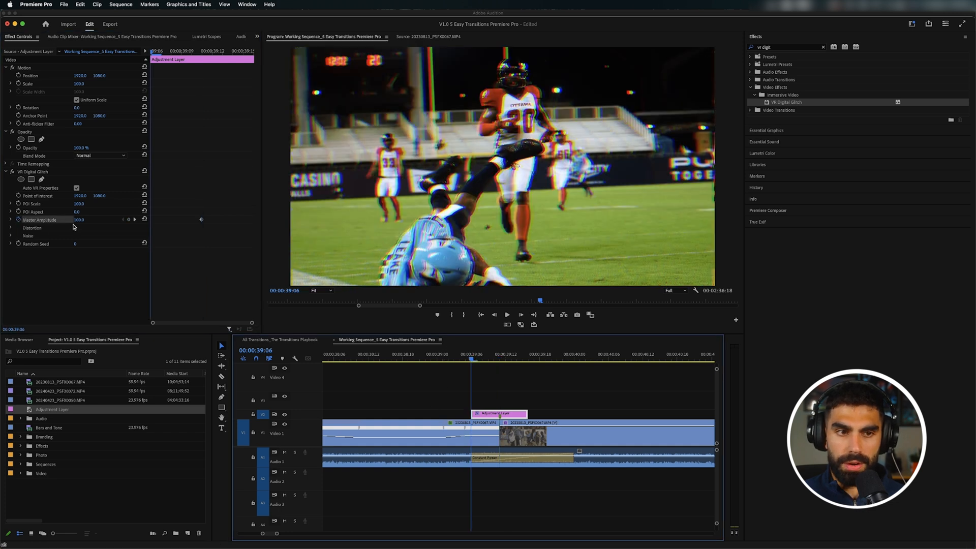
Step: Keyframe Master Amplitude at different playhead positions, raising color and geometry distortion to 74 and 78
triple_click(79, 220)
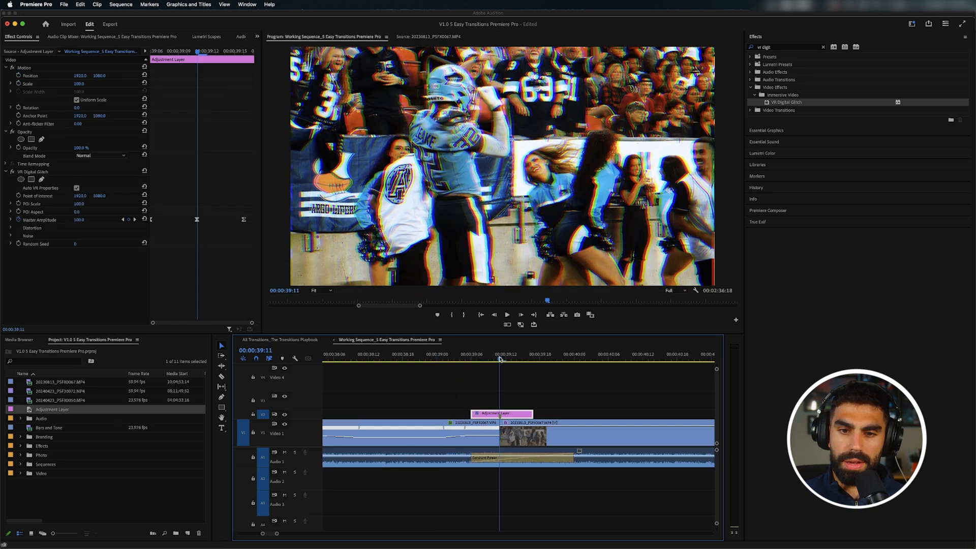
left_click(10, 227)
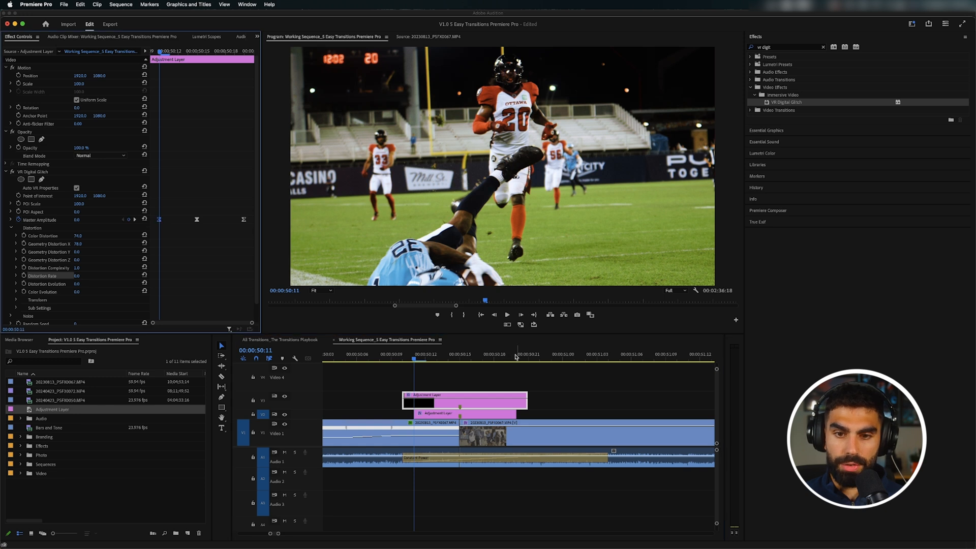
Step: Place a second adjustment layer on V3 above the first at the next cut, with a keyframed Transform effect
left_click(379, 360)
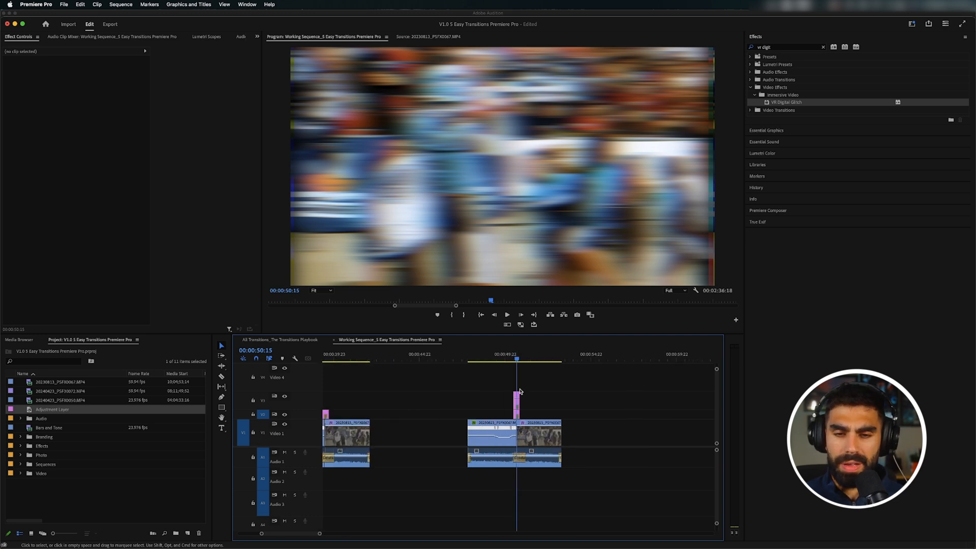
left_click(518, 404)
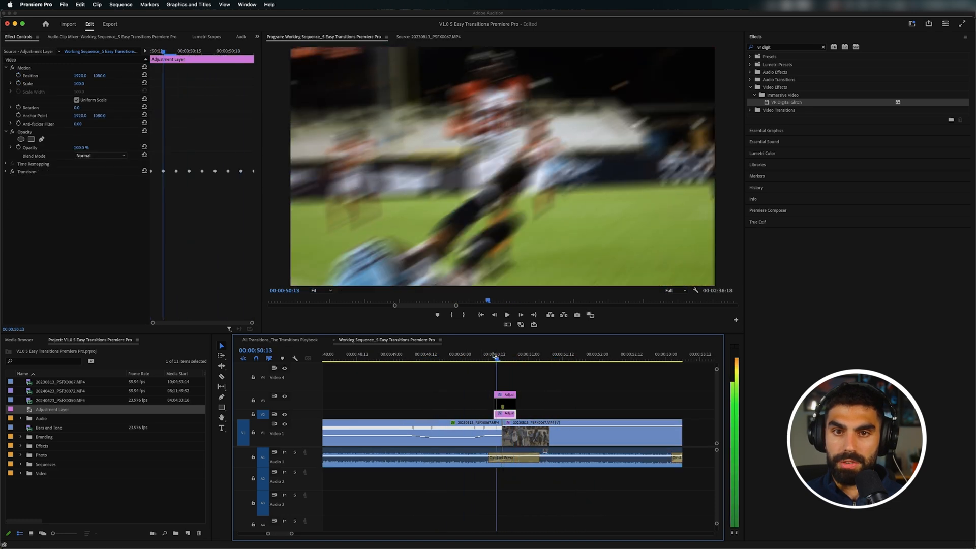
left_click(419, 354)
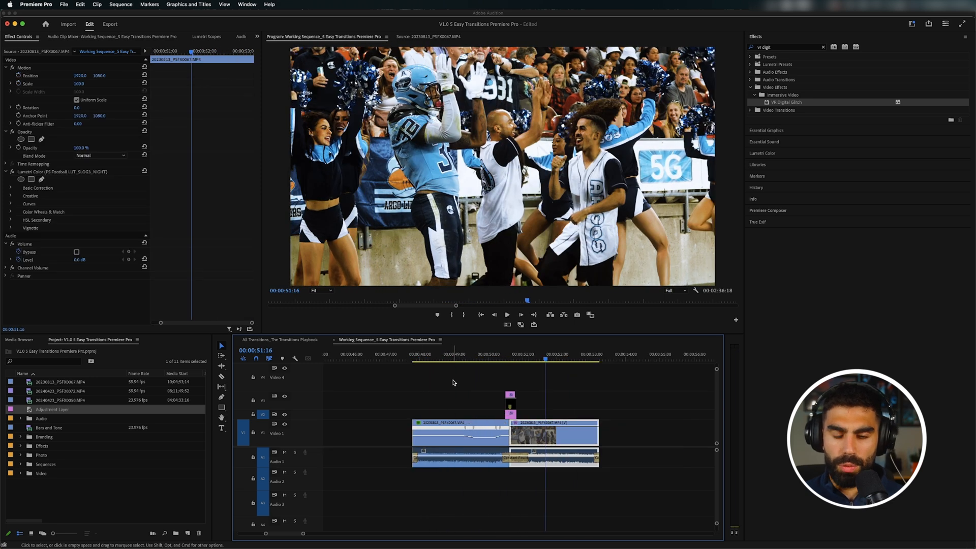
left_click(451, 382)
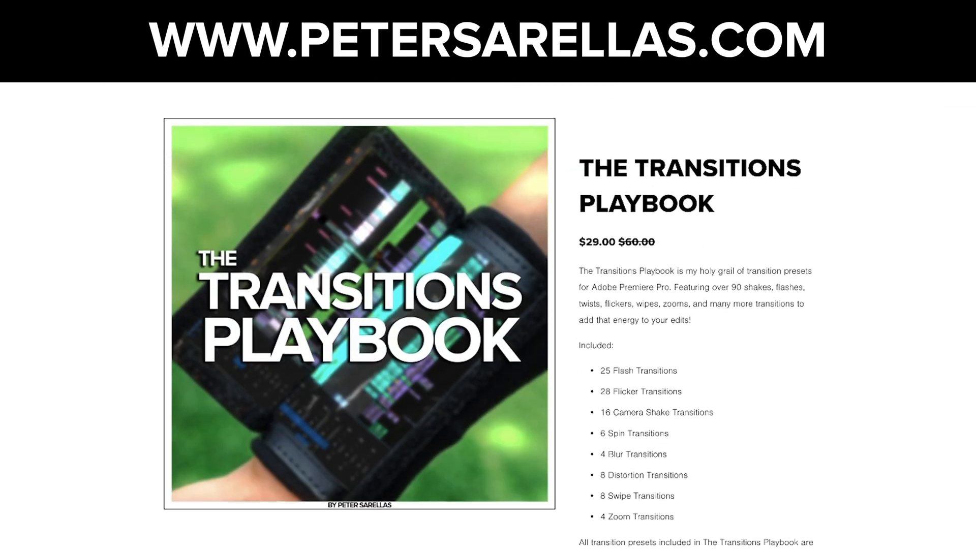
Step: Scroll down The Transitions Playbook page to the list of included presets for Premiere Pro adjustment layers
scroll("down", 3)
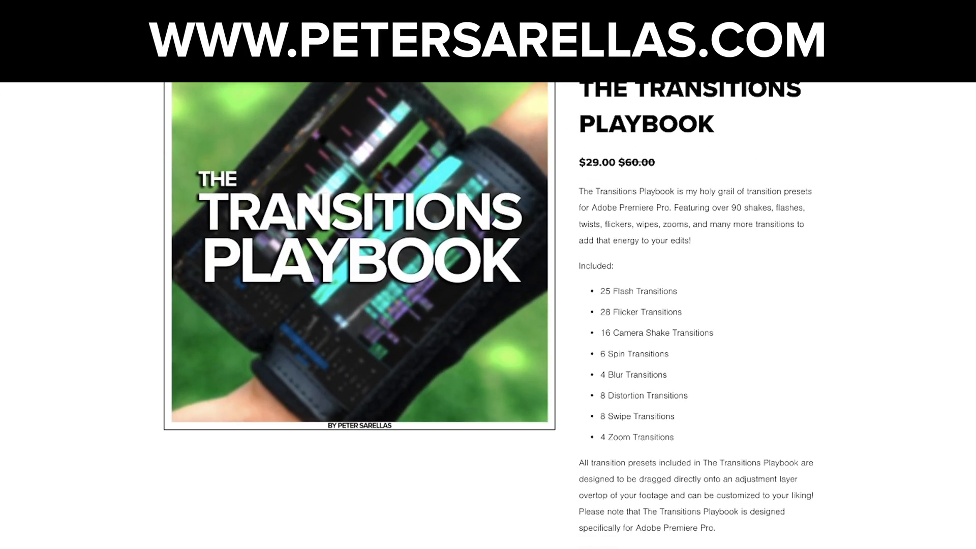